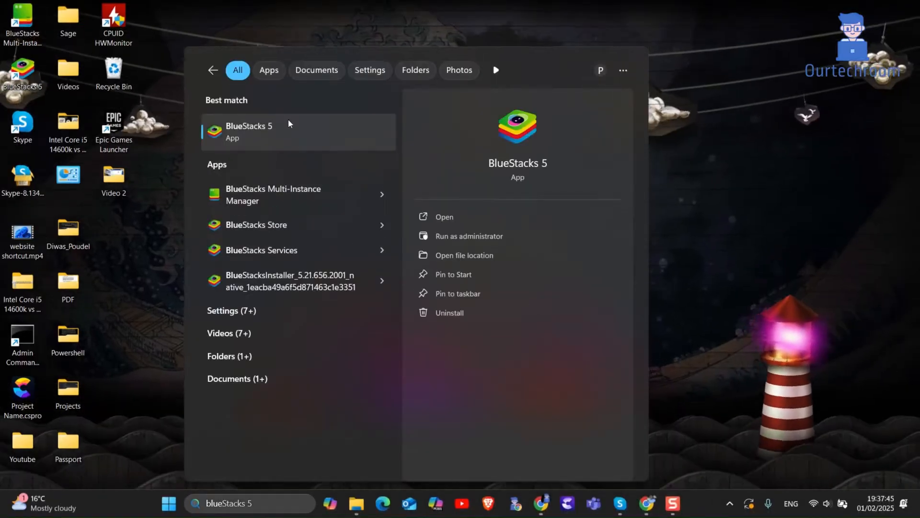
# Step: Dismiss the previous BlueStacks 5 results so Windows Search is empty again
pyautogui.click(443, 217)
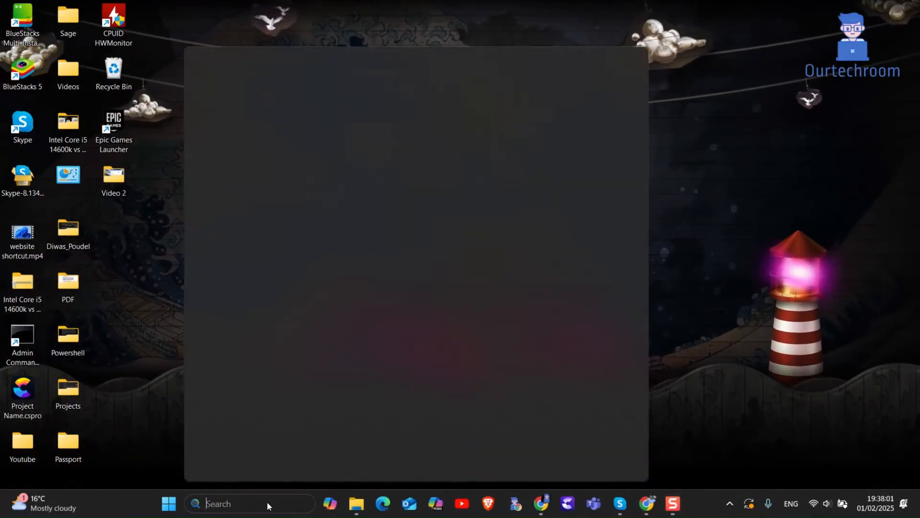
# Step: Search 'bluestacks 5' to bring up the BlueStacks Multi-Instance Manager result
pyautogui.write('bluestacks 5')
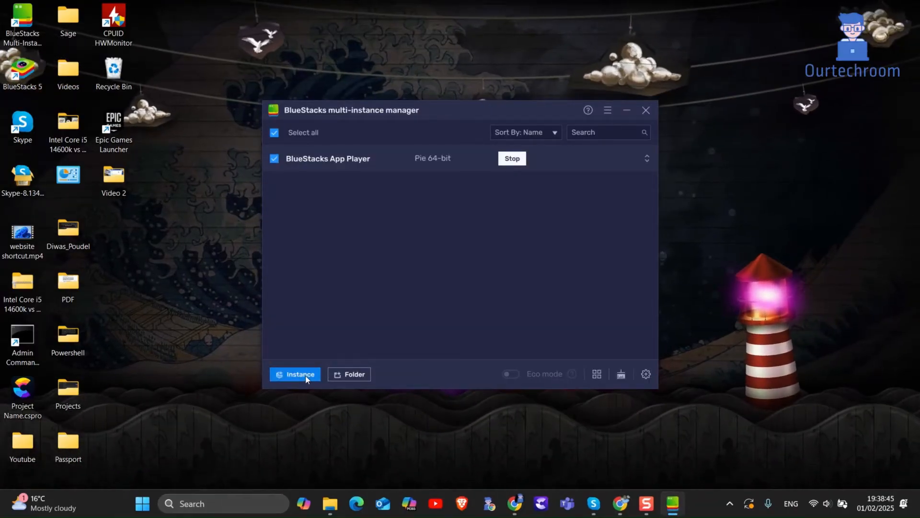
# Step: Start a Fresh instance and choose Nougat 64-bit as its Android version
pyautogui.click(295, 374)
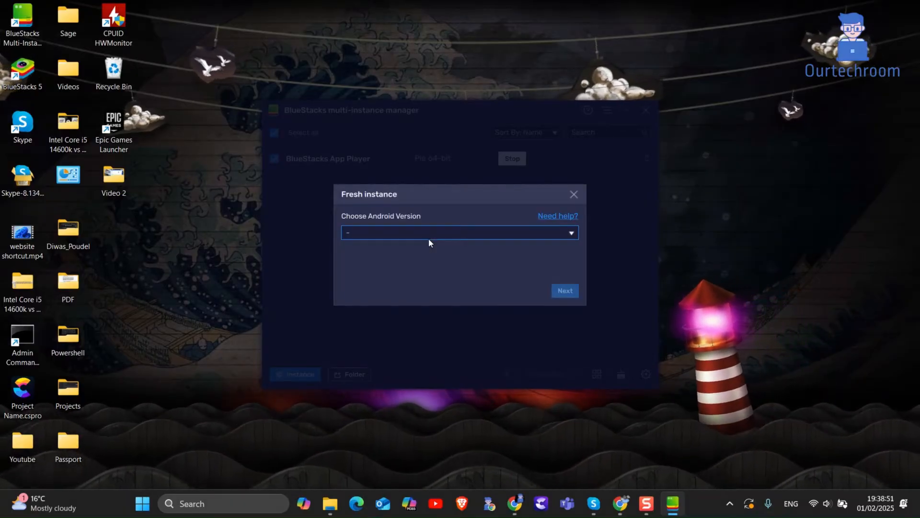
pyautogui.click(459, 232)
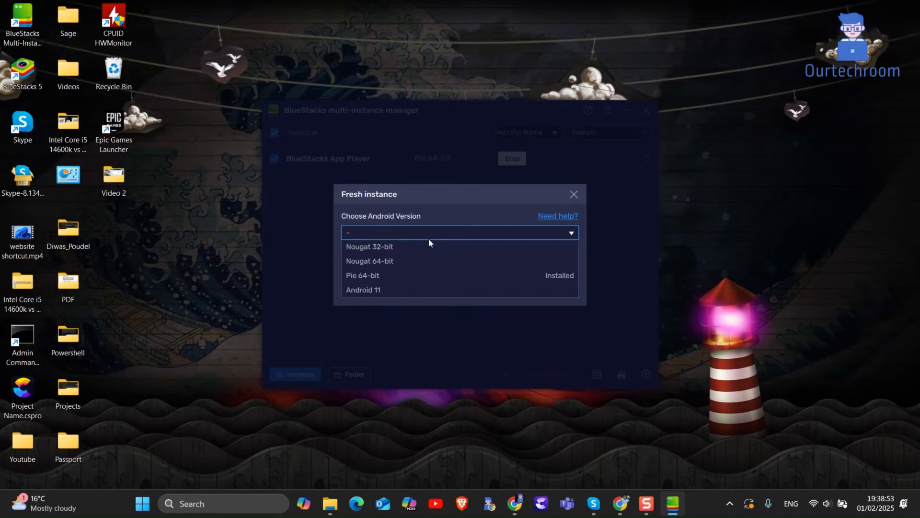
pyautogui.click(370, 261)
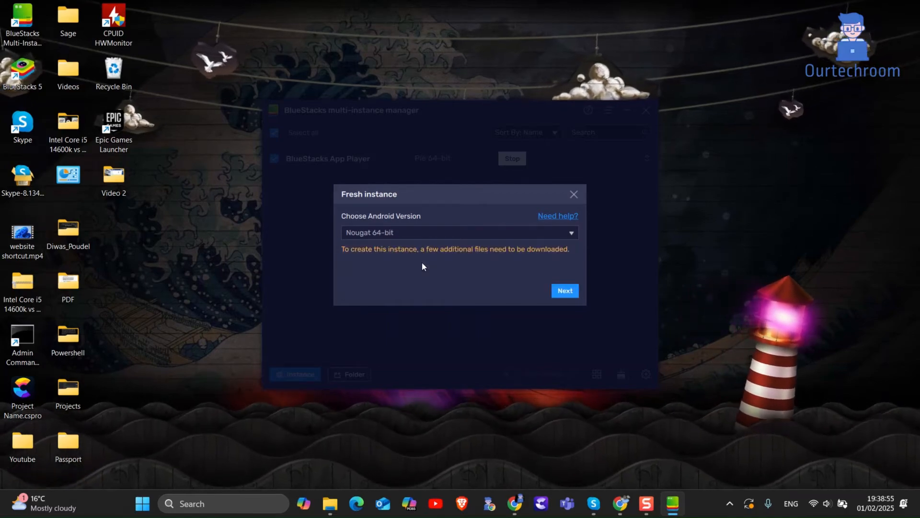
pyautogui.moveTo(401, 265)
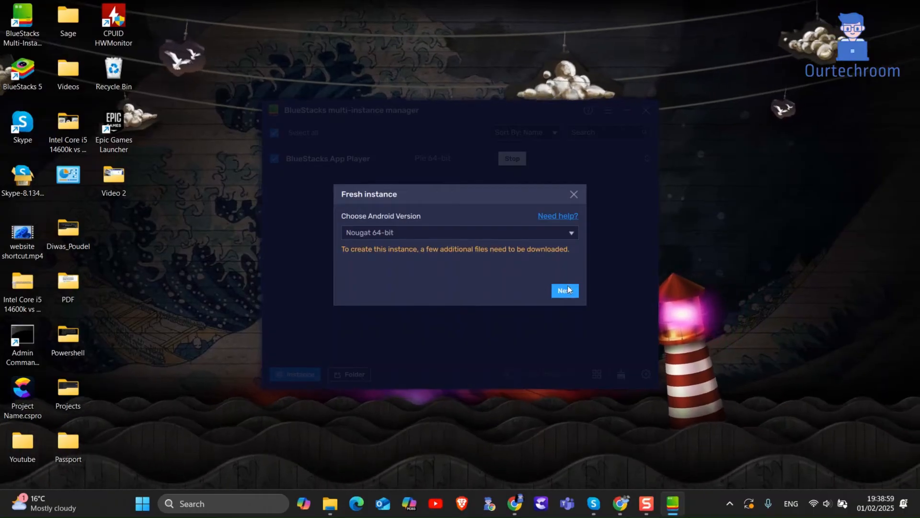
# Step: Set CPU to High (4 Cores) and download to create BlueStacks App Player 1
pyautogui.click(564, 290)
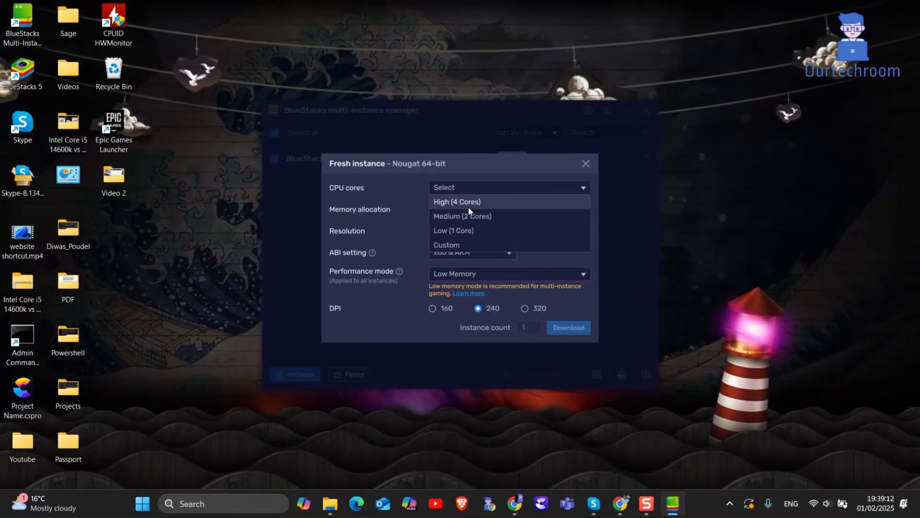
pyautogui.click(456, 201)
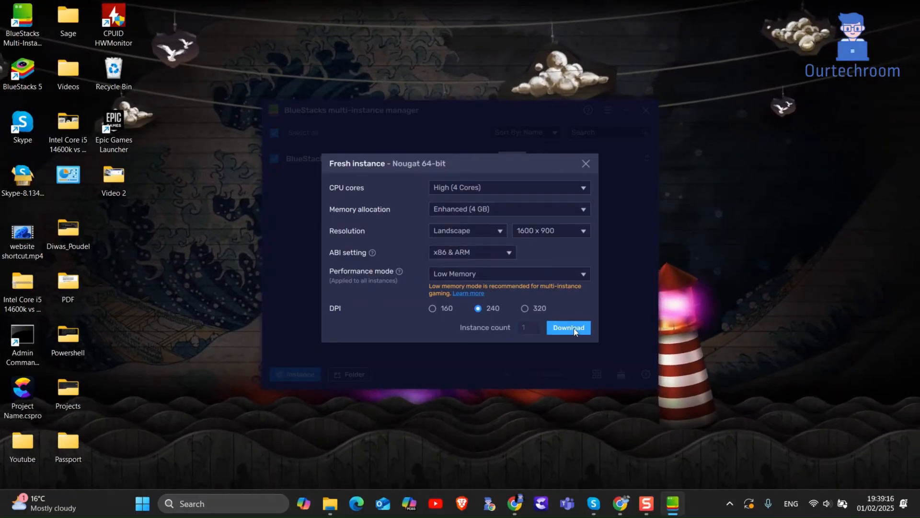
pyautogui.click(568, 328)
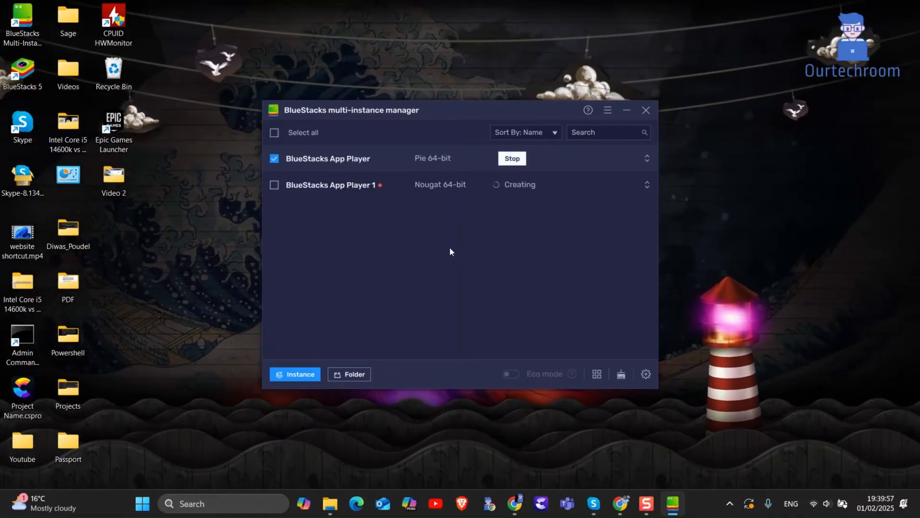
pyautogui.moveTo(435, 199)
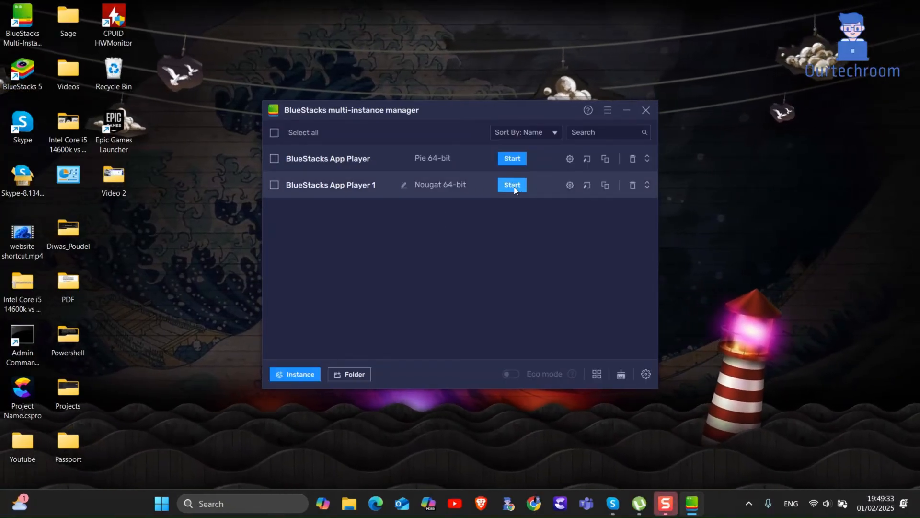
# Step: Start BlueStacks App Player 1 (Nougat 64-bit) until its startup screen appears
pyautogui.click(511, 184)
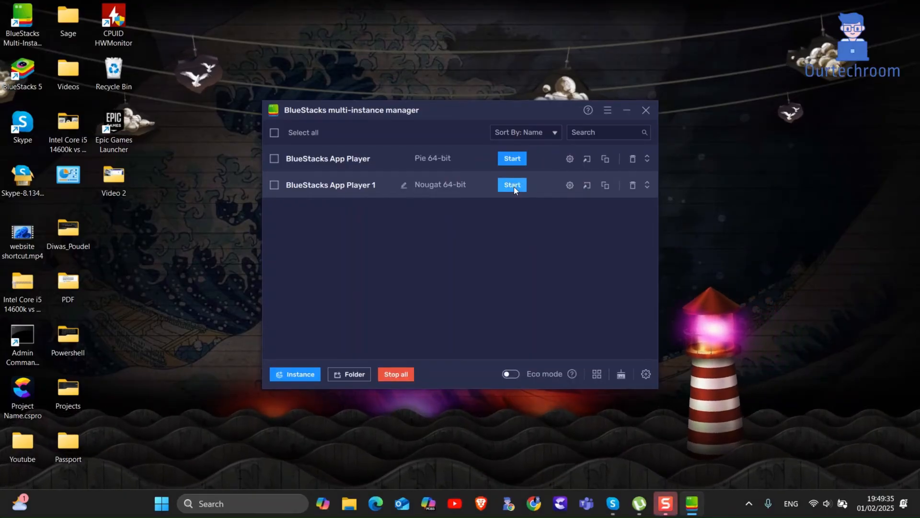
pyautogui.click(511, 184)
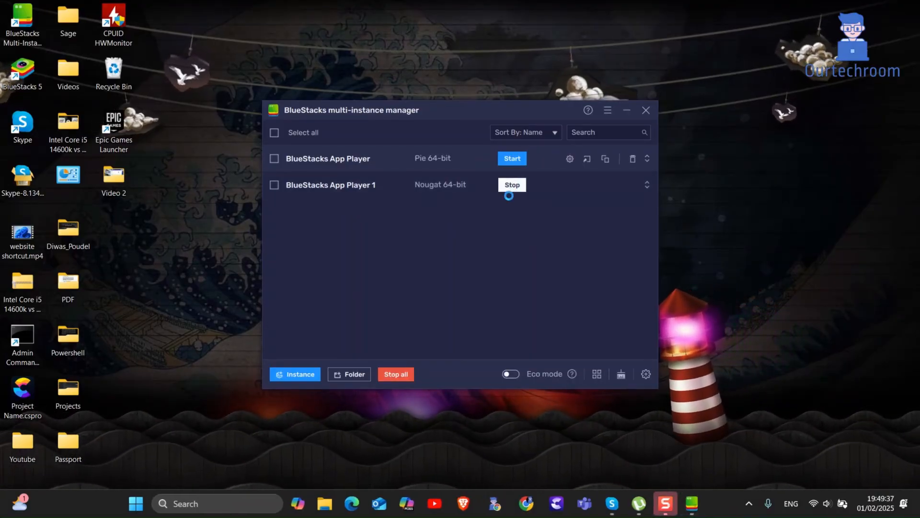
pyautogui.click(511, 184)
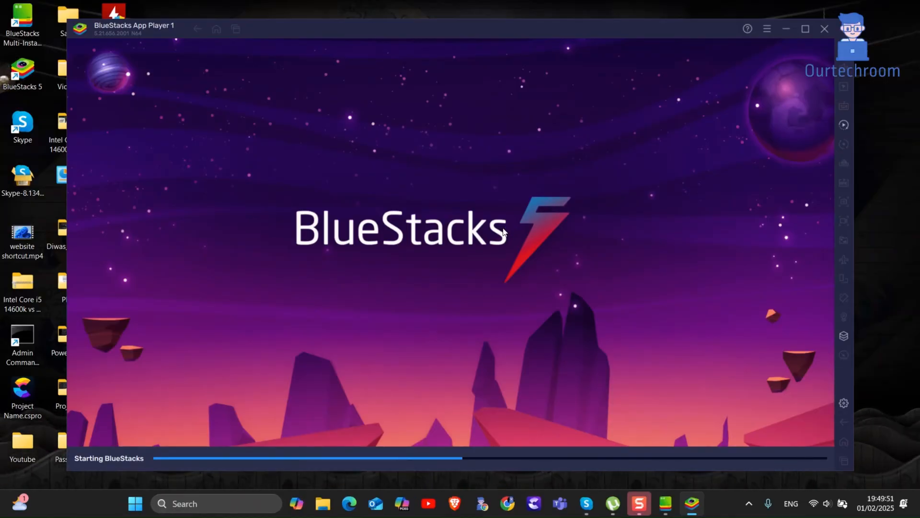
# Step: Search 'bluestacks 5', reopen the Multi-Instance Manager and start BlueStacks App Player 1
pyautogui.write('bluestacks 5')
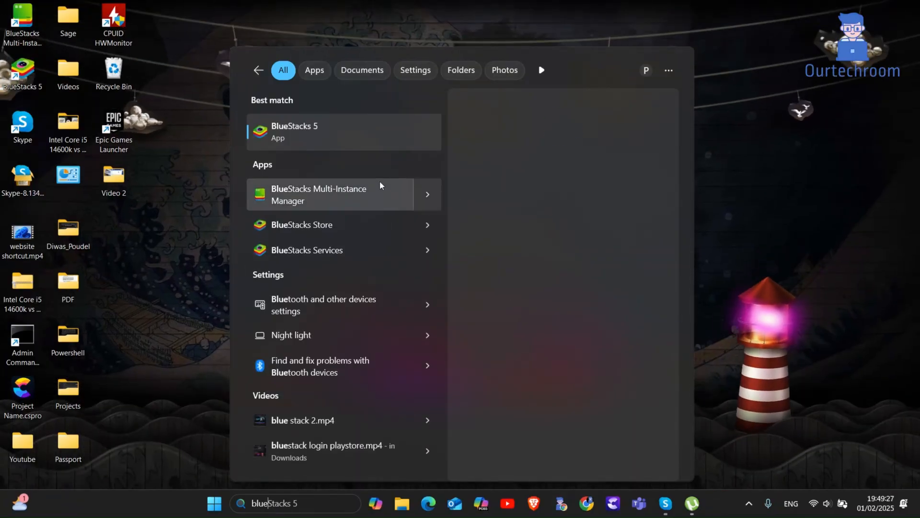
pyautogui.click(318, 194)
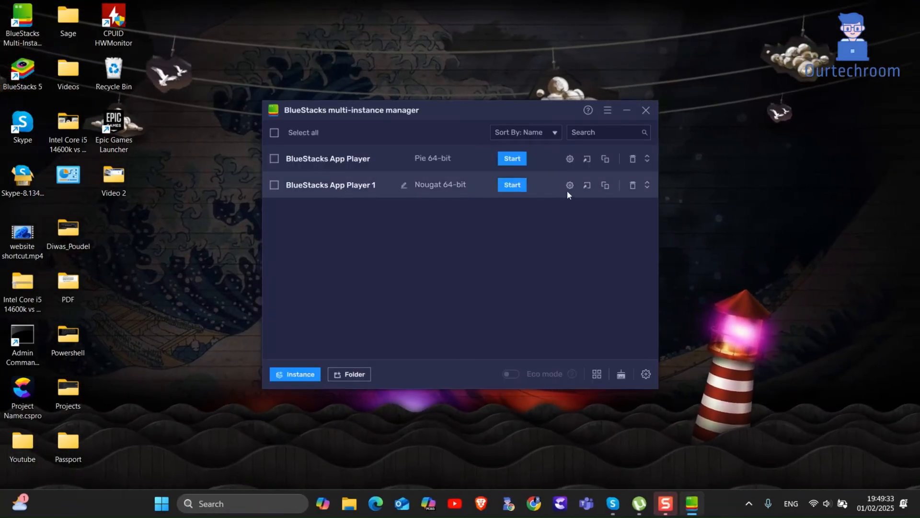
pyautogui.click(511, 184)
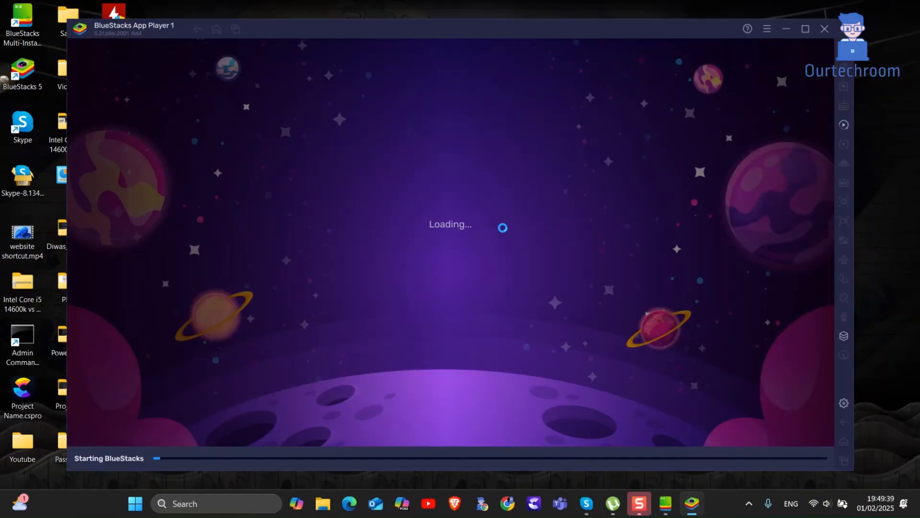